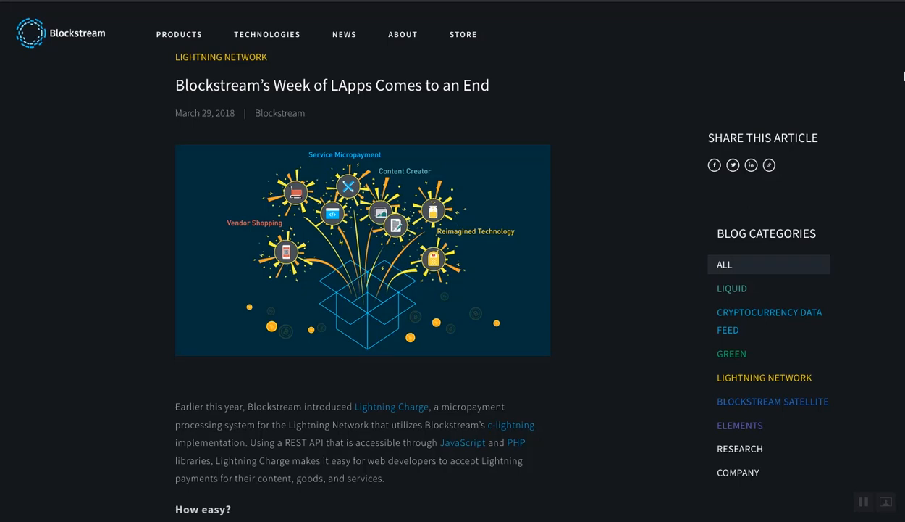
- Scroll the 'Week of LApps' article down to its list of eight LApps
{"action": "scroll", "scroll_direction": "down", "scroll_amount": 3}
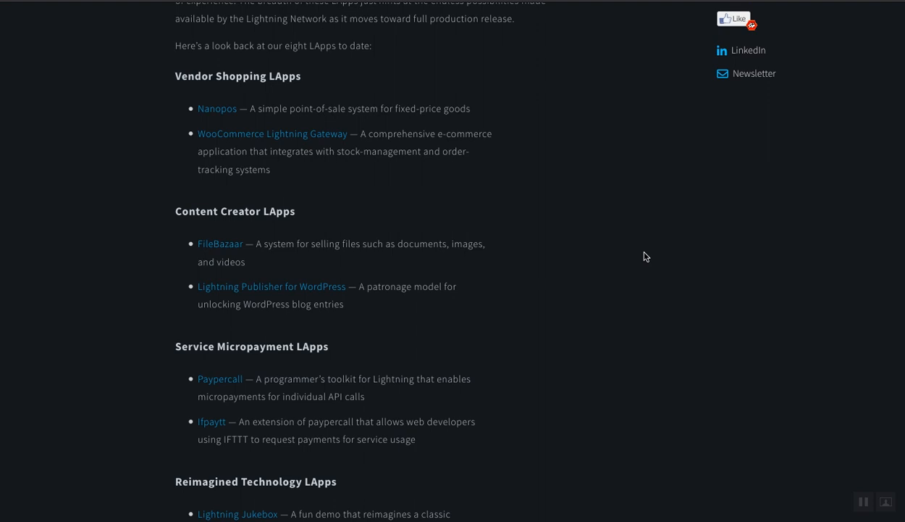
{"action": "mouse_move", "coordinate": [611, 232]}
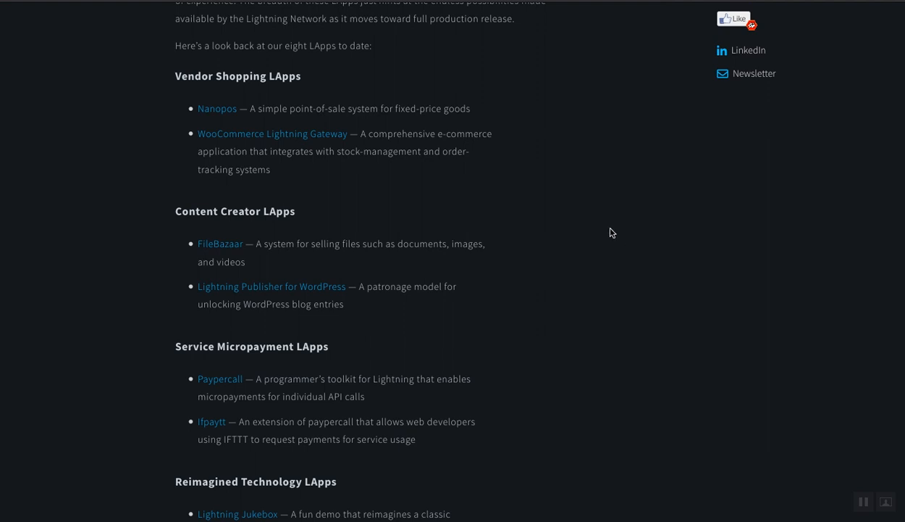
{"action": "mouse_move", "coordinate": [606, 225]}
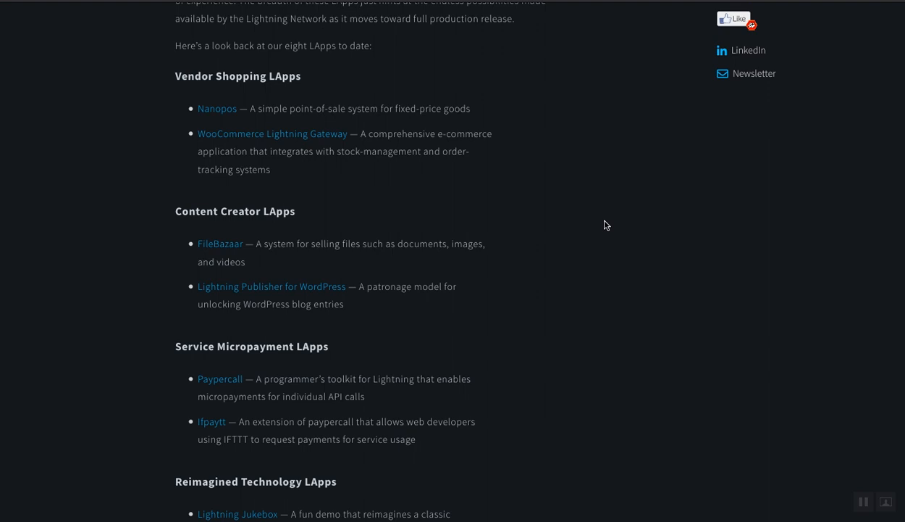
{"action": "mouse_move", "coordinate": [537, 167]}
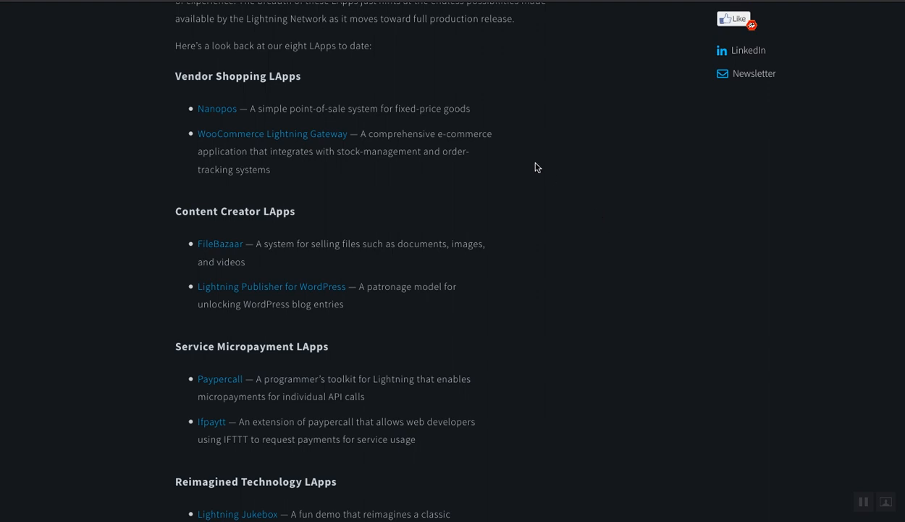
{"action": "mouse_move", "coordinate": [283, 130]}
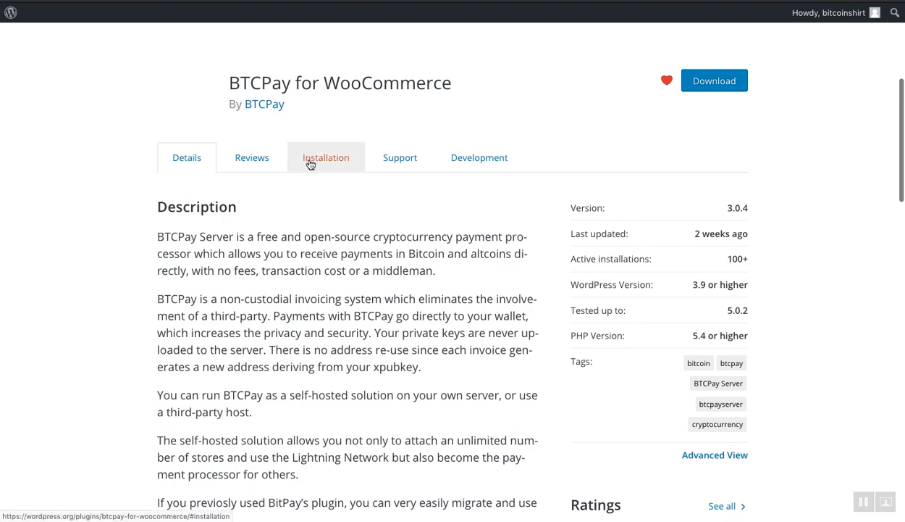
{"action": "scroll", "scroll_direction": "down", "scroll_amount": 3}
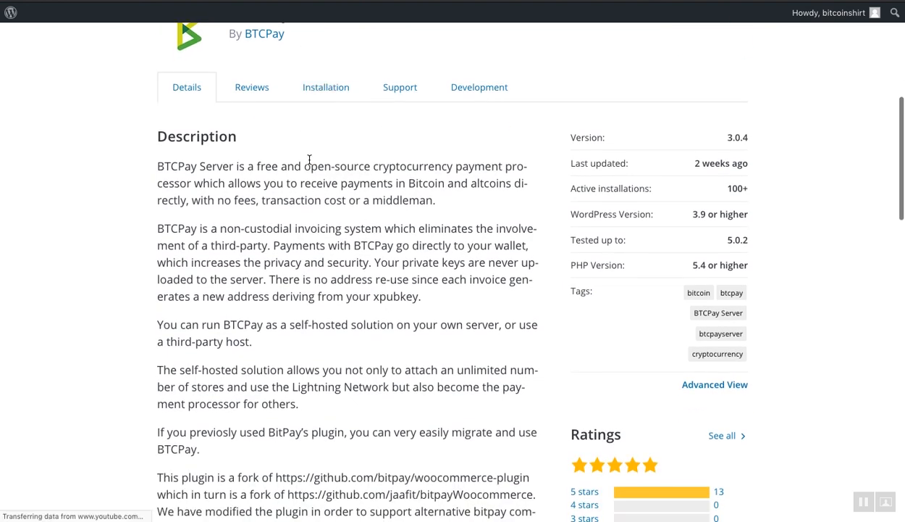
{"action": "scroll", "scroll_direction": "down", "scroll_amount": 3}
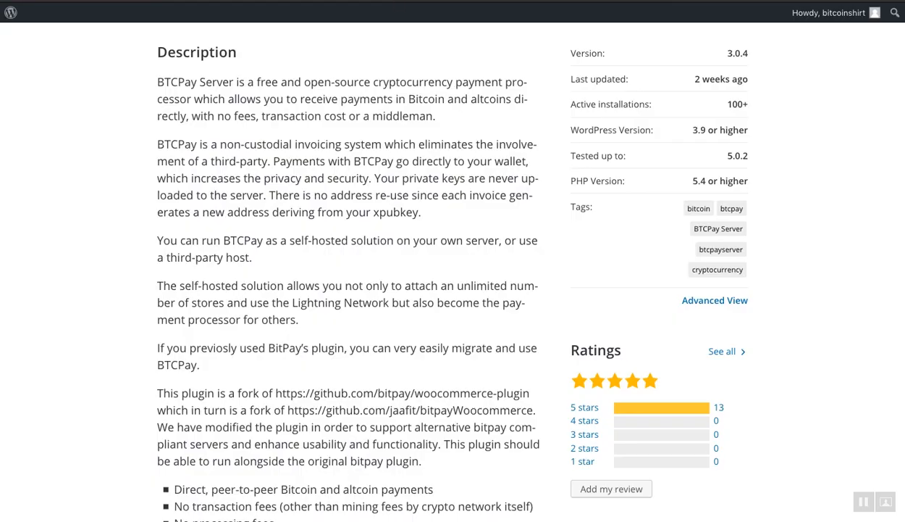
{"action": "scroll", "scroll_direction": "down", "scroll_amount": 3}
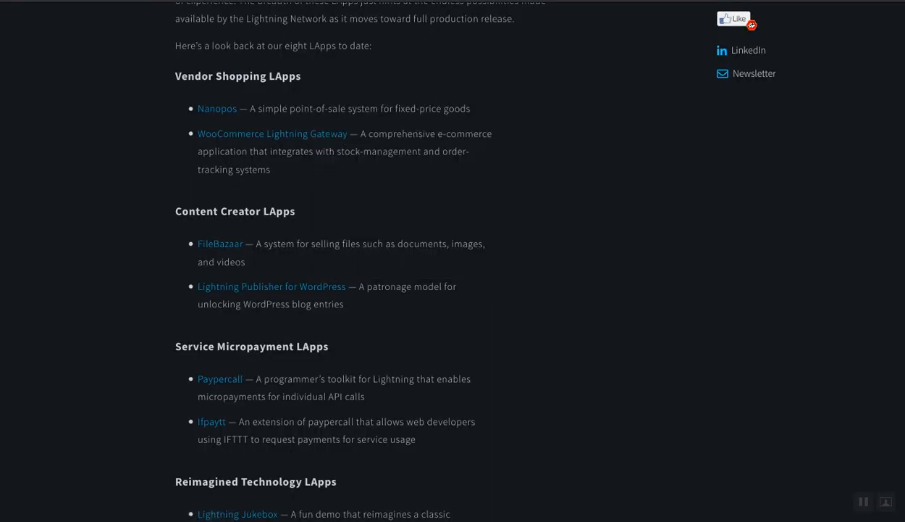
- Download woocommerce-gateway-lightning.zip from the gateway's v0.2.6 GitHub release
{"action": "left_click", "coordinate": [272, 133]}
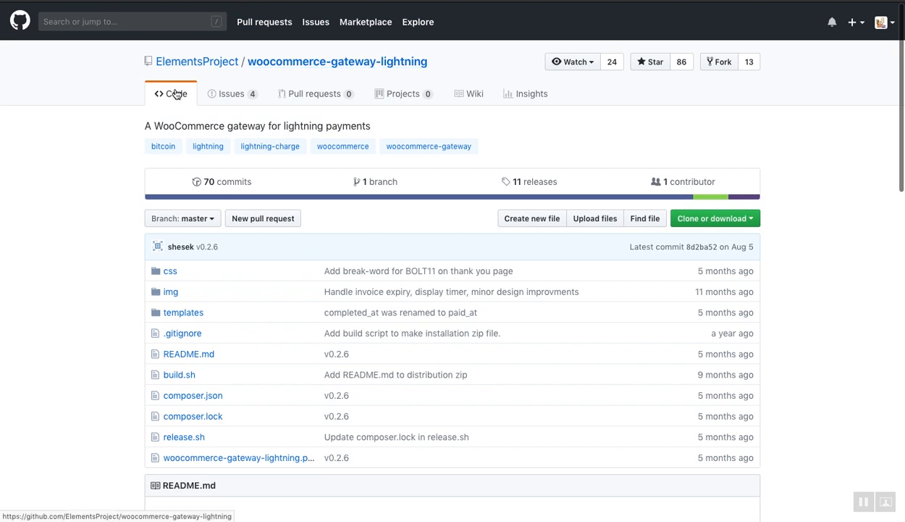
{"action": "mouse_move", "coordinate": [181, 75]}
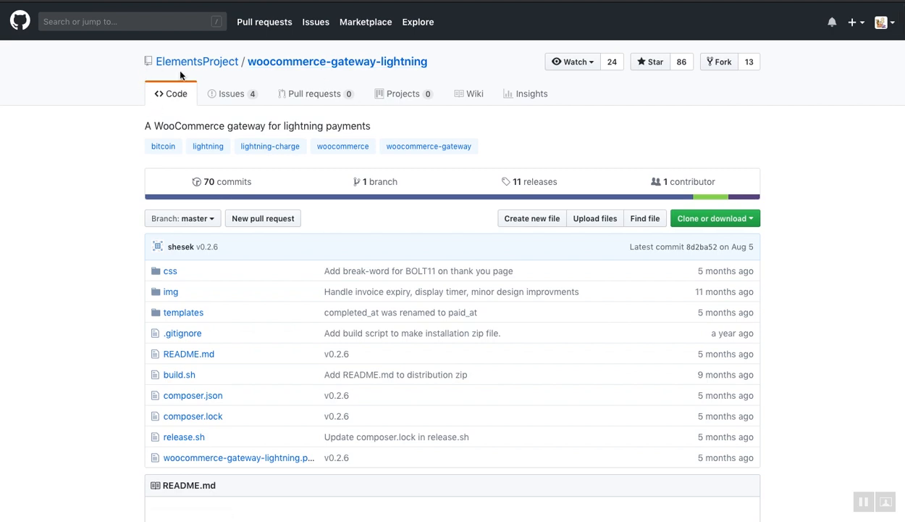
{"action": "left_click", "coordinate": [533, 181]}
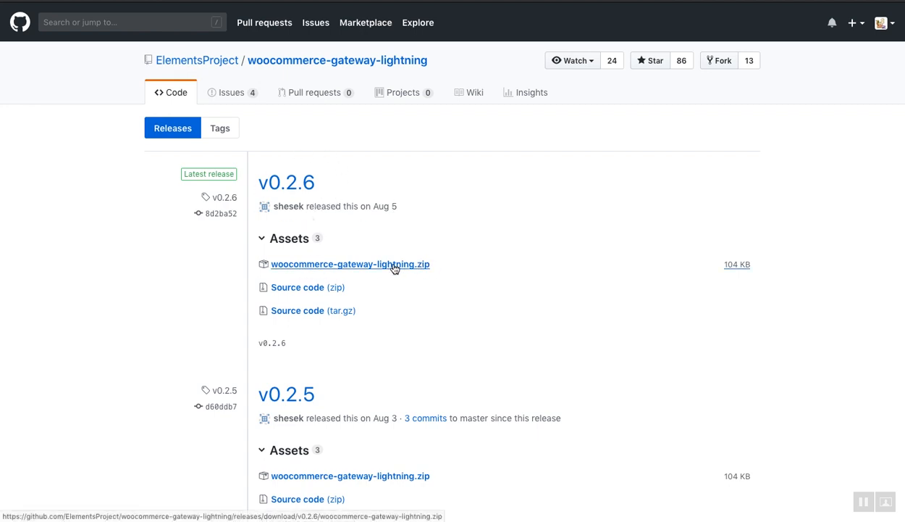
{"action": "mouse_move", "coordinate": [278, 267]}
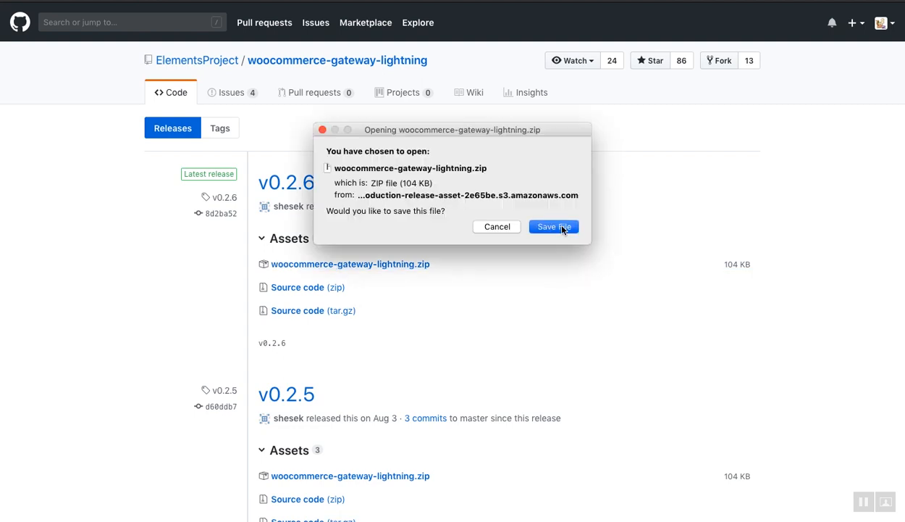
{"action": "left_click", "coordinate": [554, 226]}
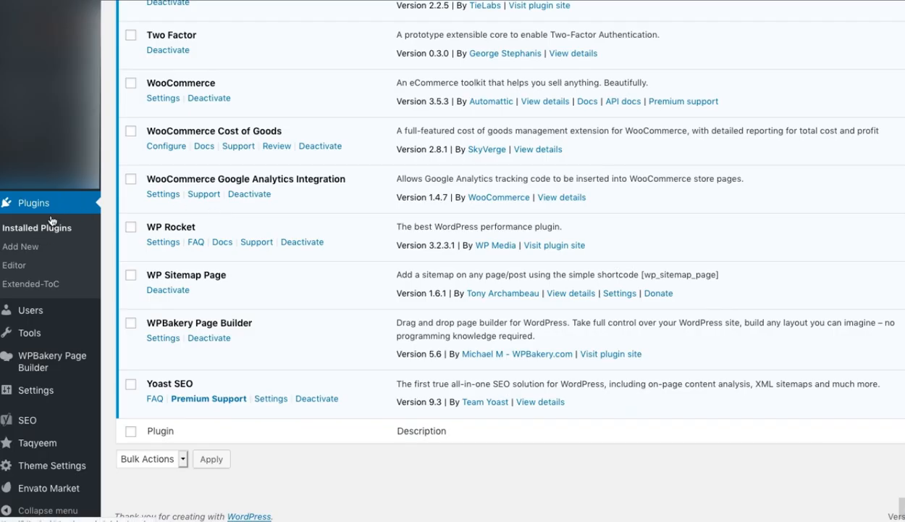
- Upload woocommerce-gateway-lightning.zip under Plugins > Add New and install it
{"action": "left_click", "coordinate": [21, 247]}
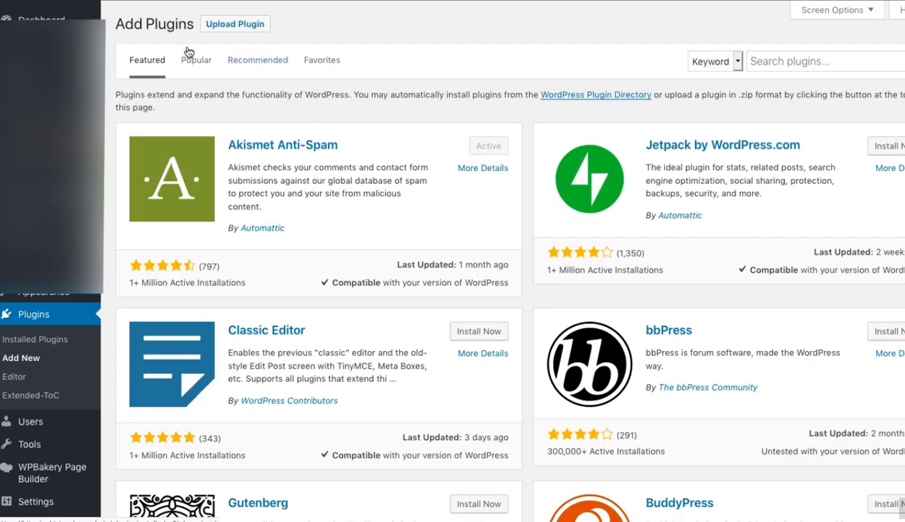
{"action": "mouse_move", "coordinate": [235, 24]}
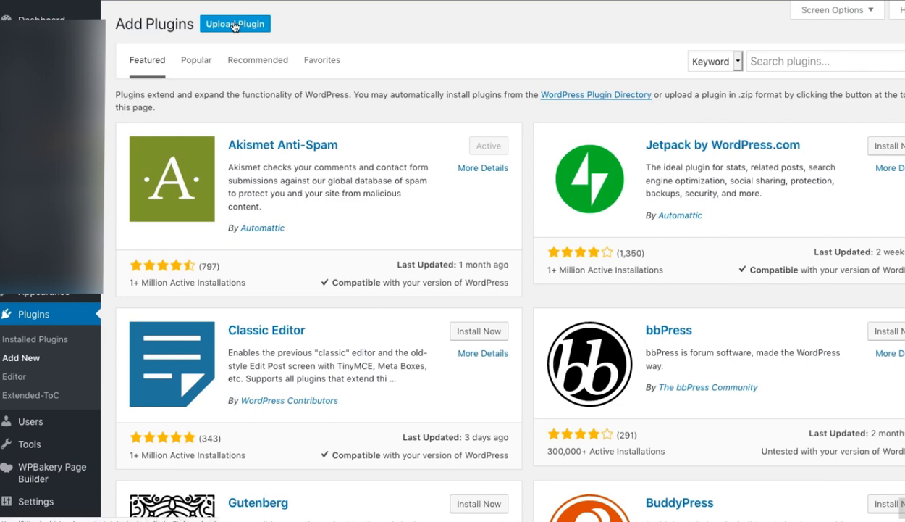
{"action": "left_click", "coordinate": [235, 24]}
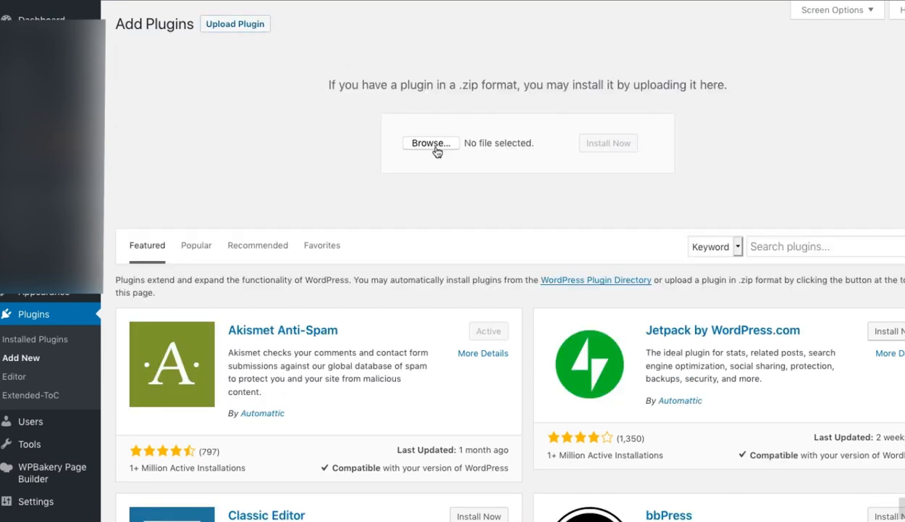
{"action": "left_click", "coordinate": [431, 143]}
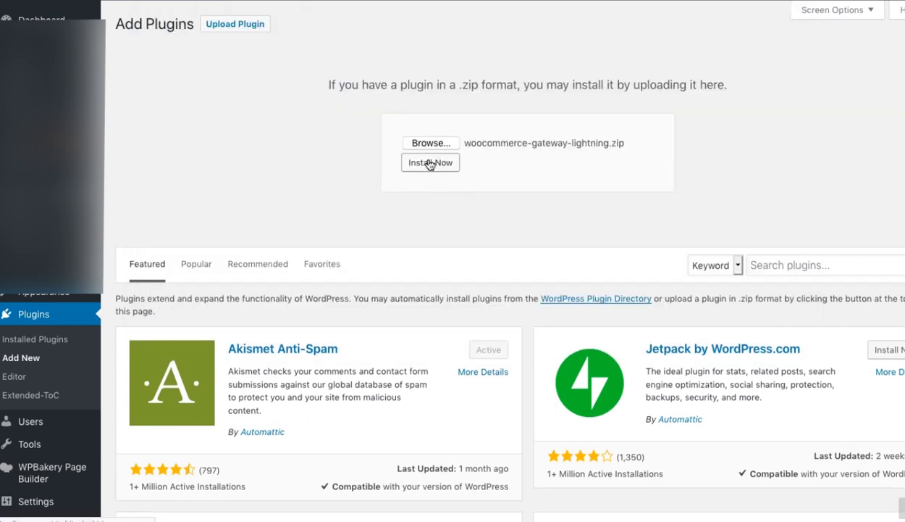
{"action": "left_click", "coordinate": [430, 162]}
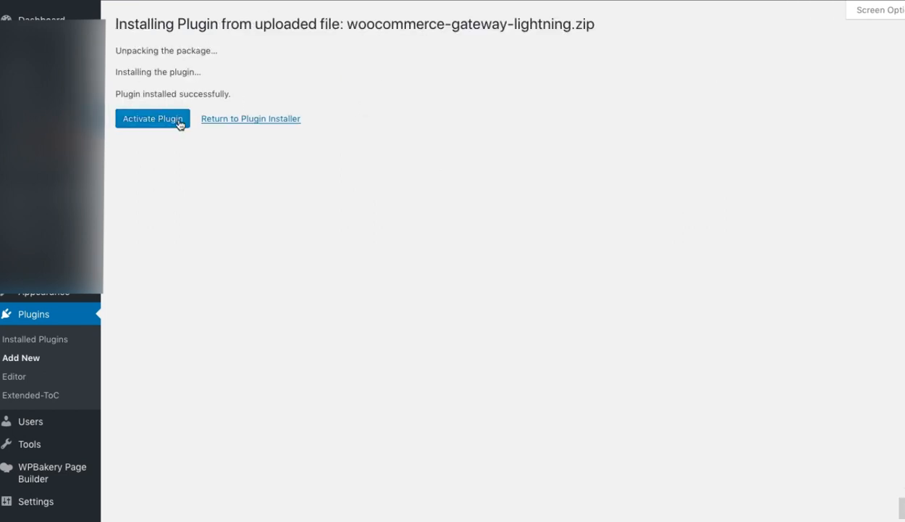
{"action": "mouse_move", "coordinate": [339, 181]}
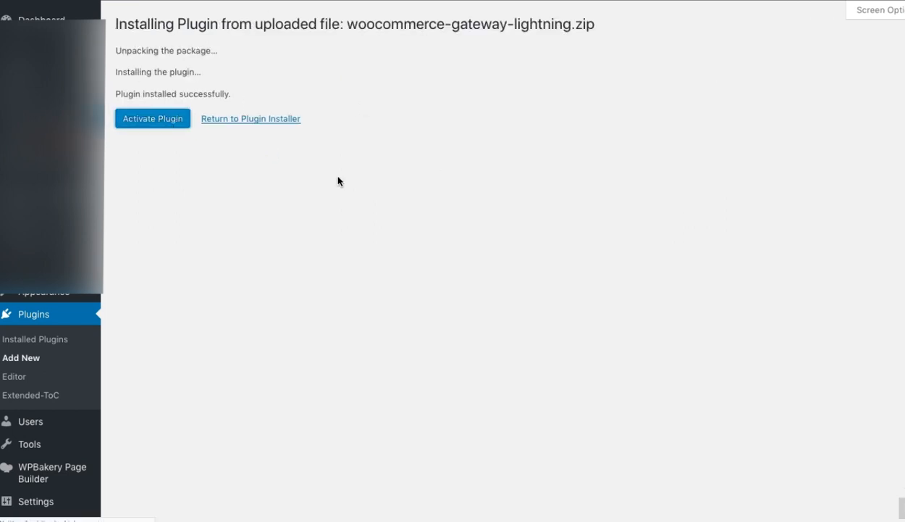
- Activate the freshly installed WooCommerce Lightning Gateway plugin
{"action": "left_click", "coordinate": [152, 118]}
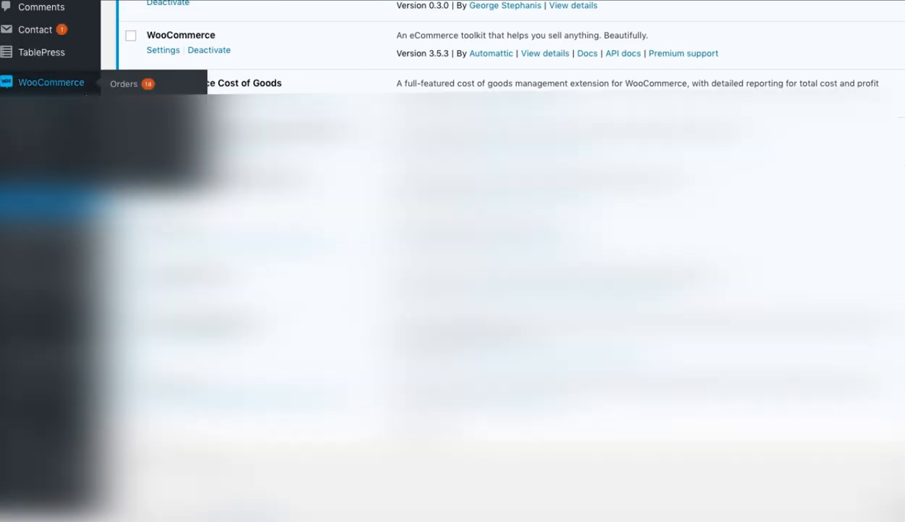
- In WooCommerce Payments settings, drag Lightning to second place below BTCPay and save
{"action": "left_click", "coordinate": [50, 82]}
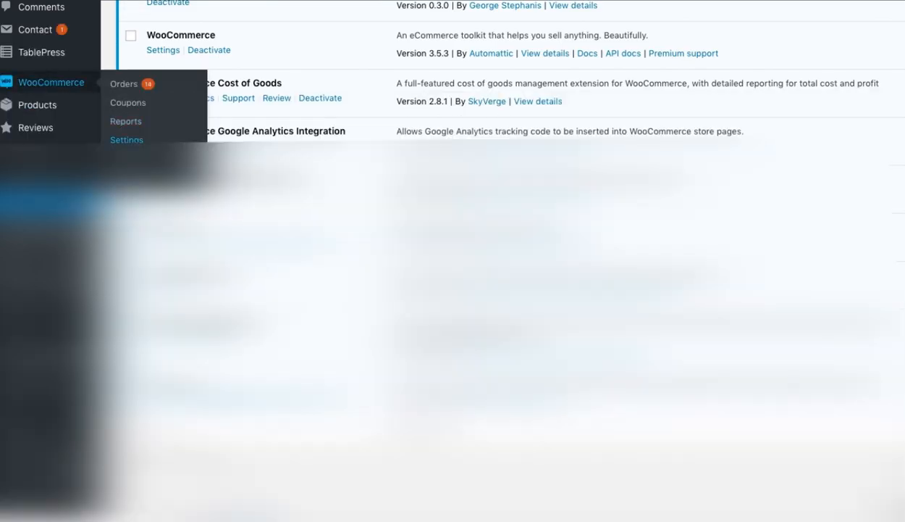
{"action": "left_click", "coordinate": [126, 139]}
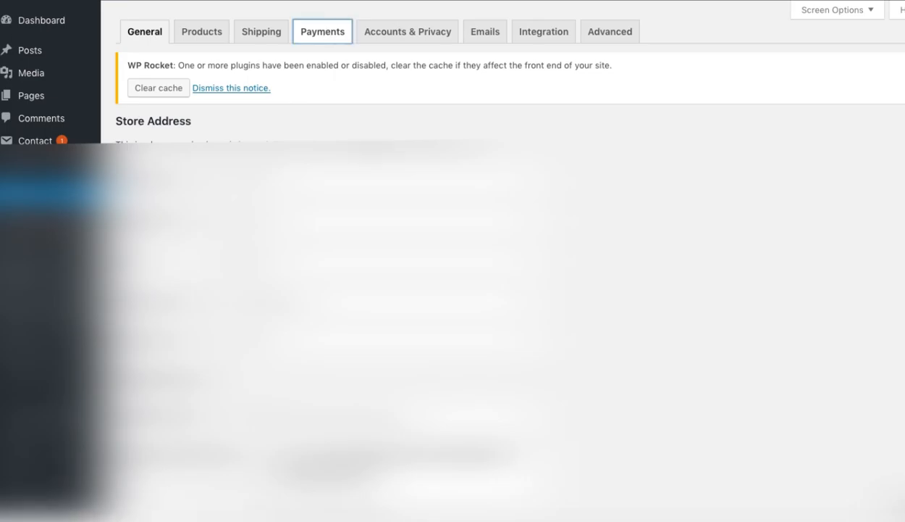
{"action": "scroll", "scroll_direction": "down", "scroll_amount": 3}
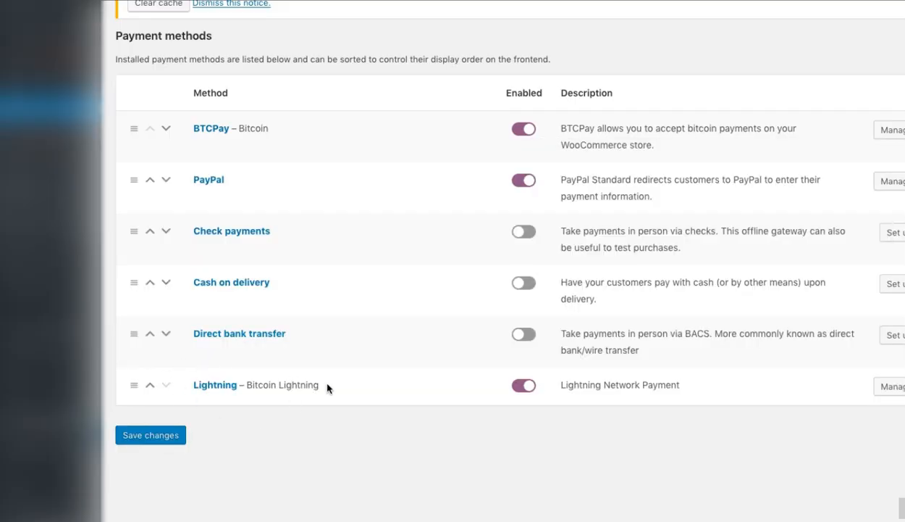
{"action": "mouse_move", "coordinate": [132, 385]}
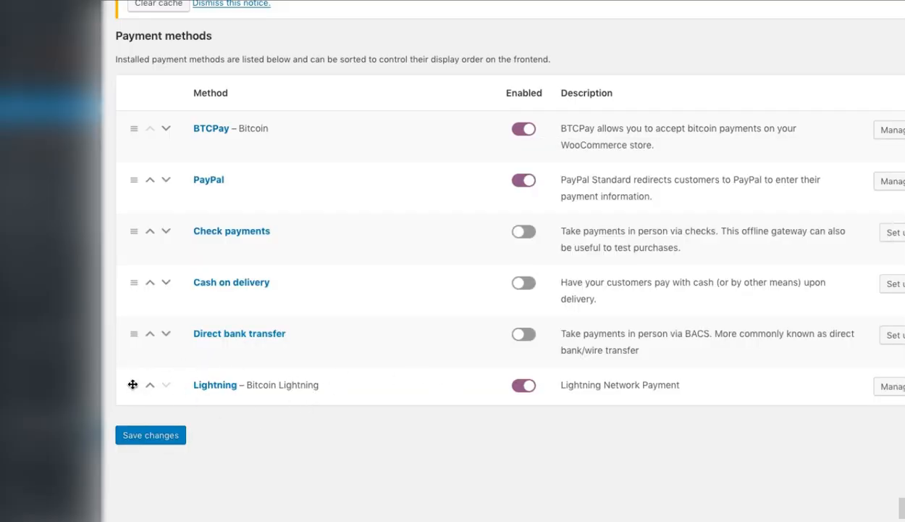
{"action": "left_click_drag", "start_coordinate": [133, 385], "coordinate": [132, 151]}
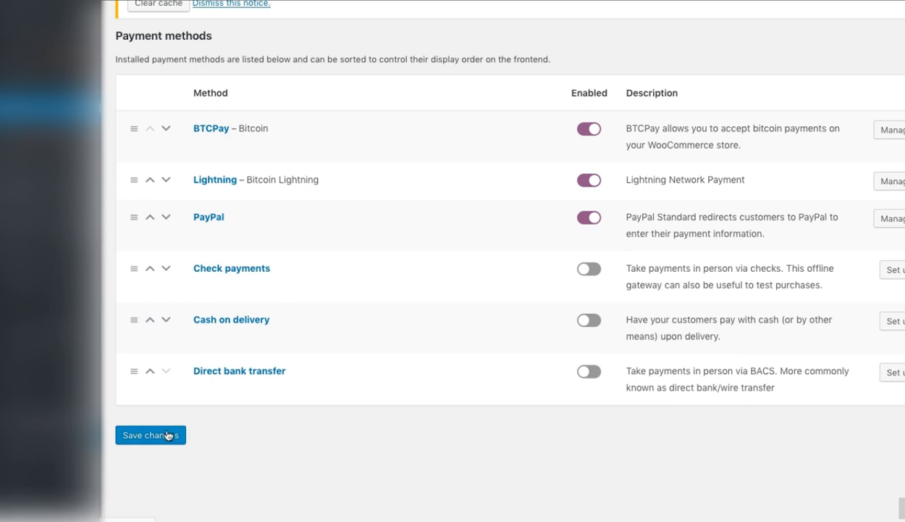
{"action": "left_click", "coordinate": [151, 435]}
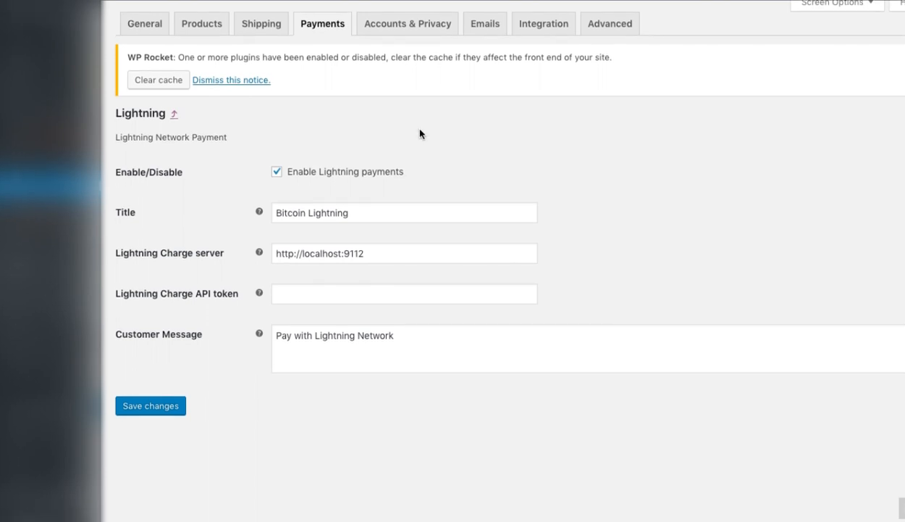
{"action": "mouse_move", "coordinate": [418, 202]}
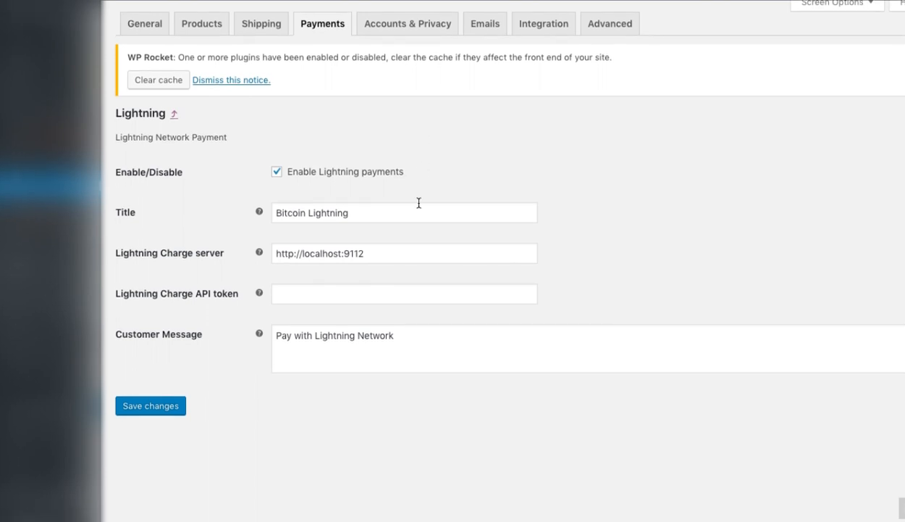
{"action": "mouse_move", "coordinate": [244, 274]}
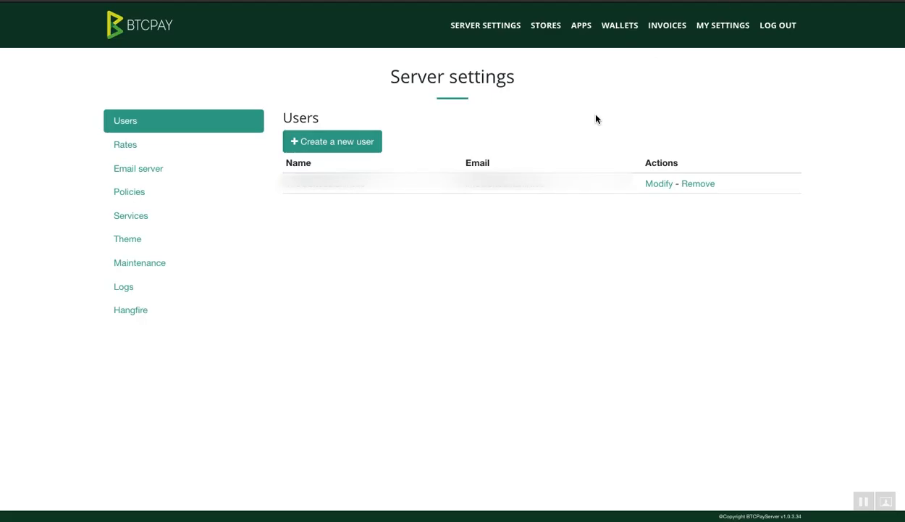
{"action": "mouse_move", "coordinate": [131, 215]}
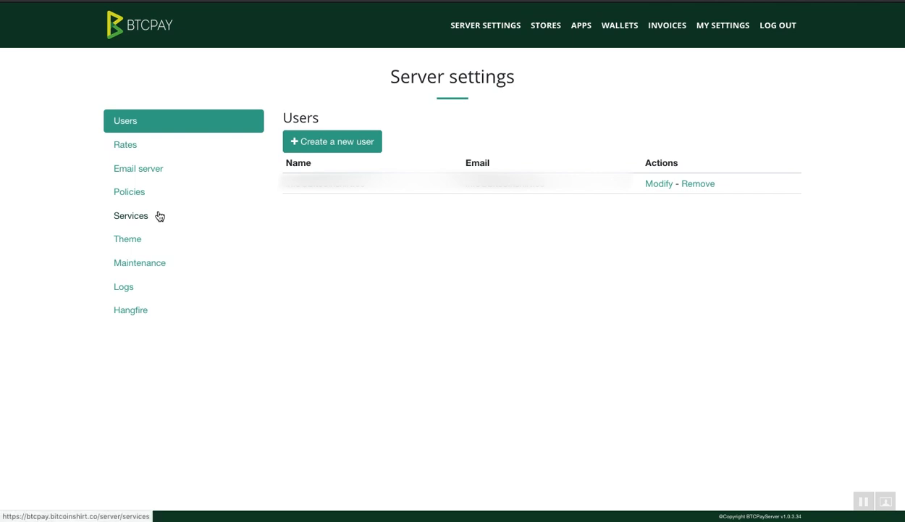
- Open the Services list and view the Lightning charge server's information
{"action": "left_click", "coordinate": [131, 215]}
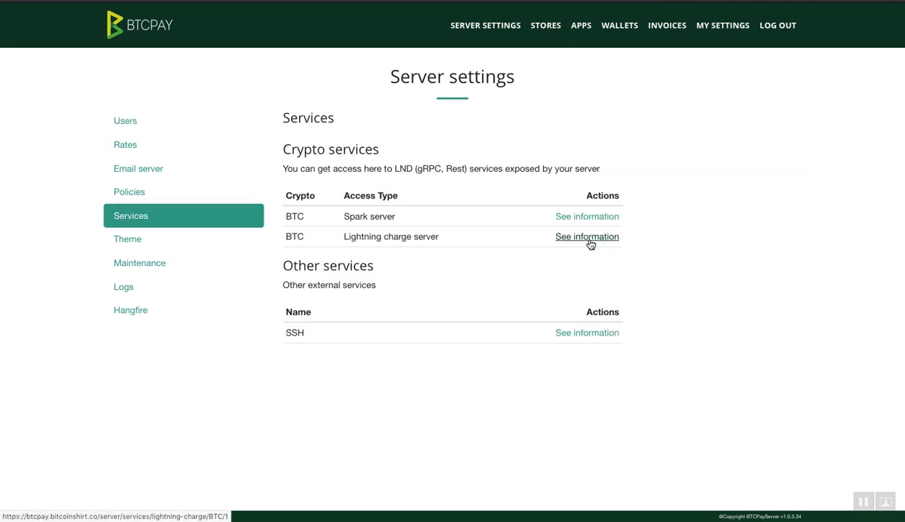
{"action": "left_click", "coordinate": [588, 236]}
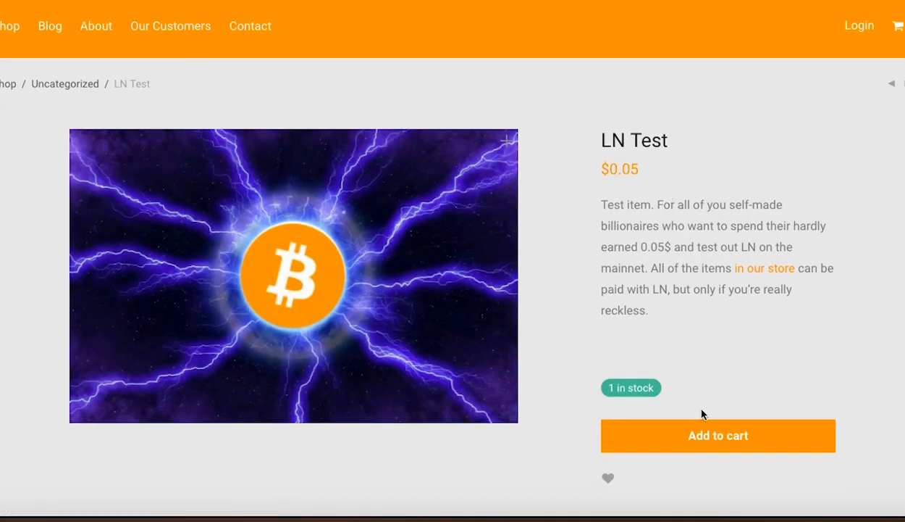
- Check out the $0.05 LN Test item with Bitcoin Lightning, accepting the terms
{"action": "left_click", "coordinate": [717, 436]}
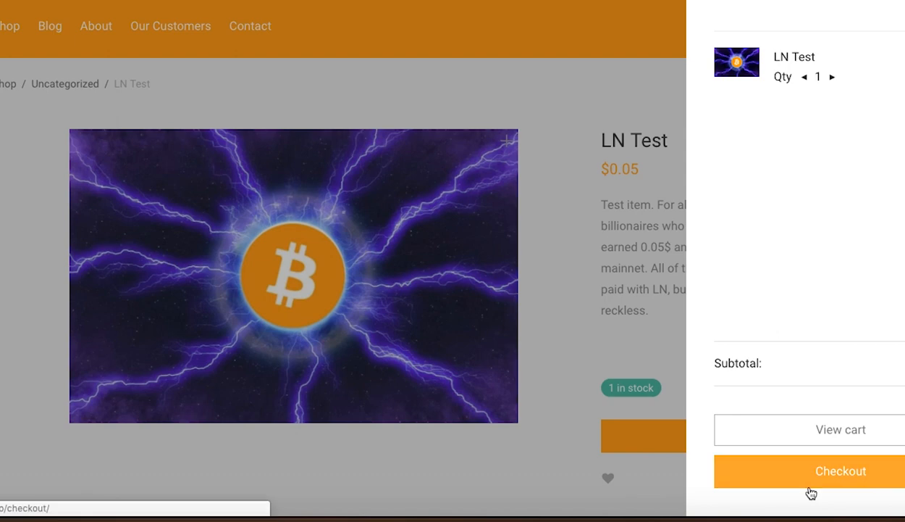
{"action": "left_click", "coordinate": [840, 470]}
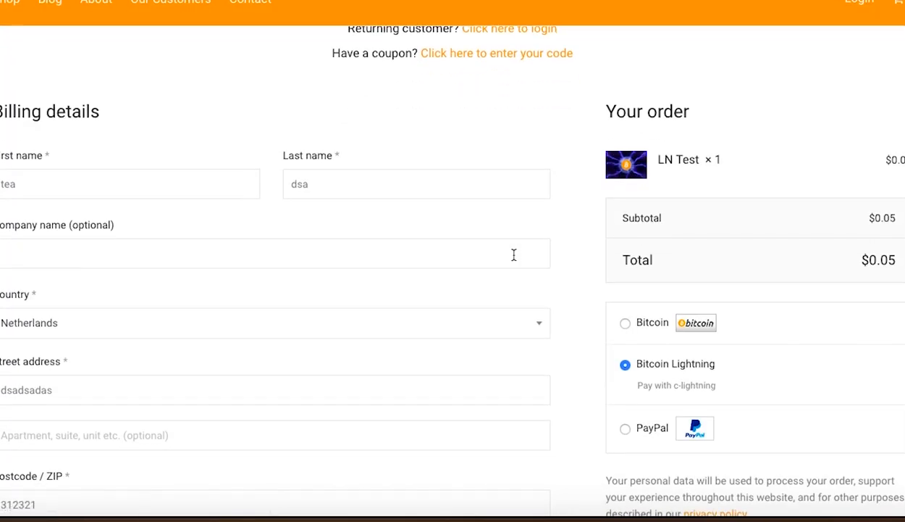
{"action": "scroll", "scroll_direction": "down", "scroll_amount": 3}
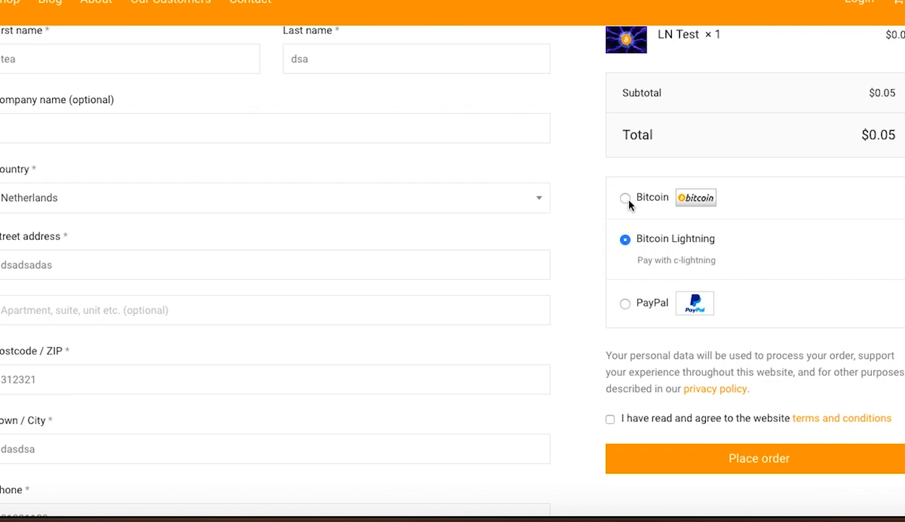
{"action": "left_click", "coordinate": [625, 198]}
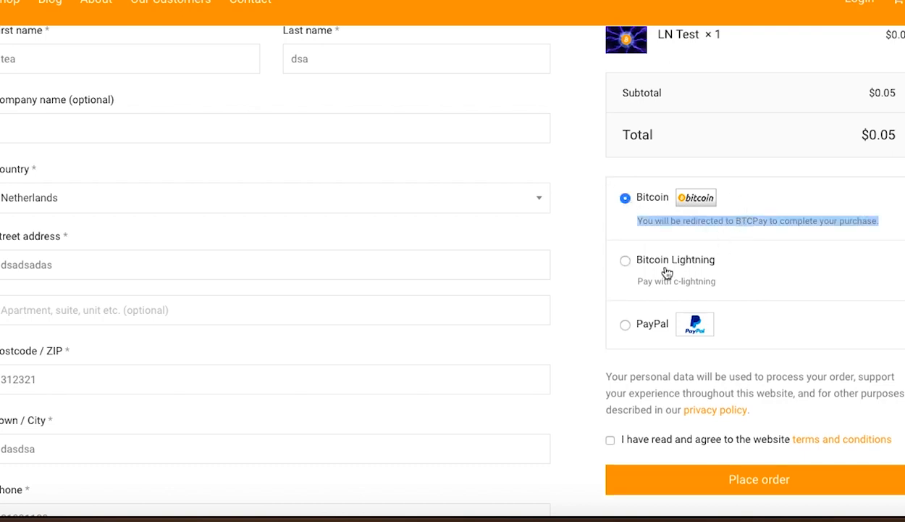
{"action": "mouse_move", "coordinate": [660, 291]}
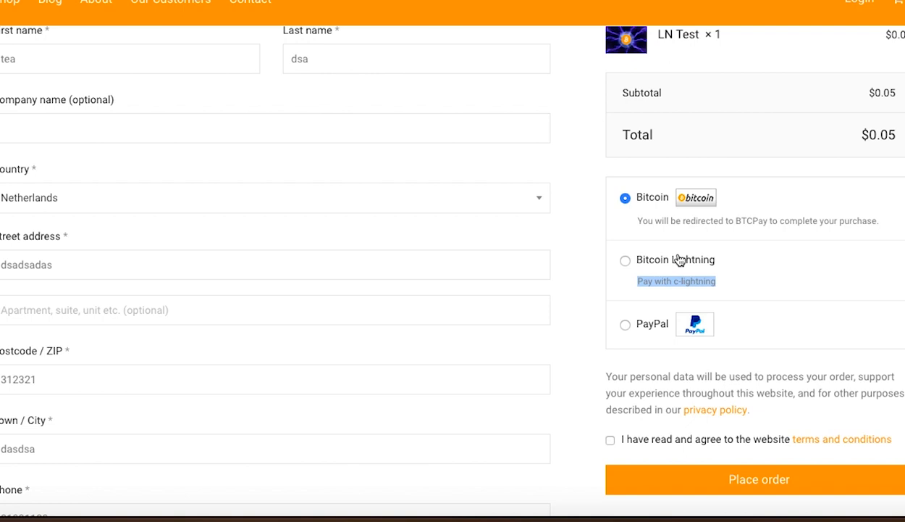
{"action": "left_click", "coordinate": [625, 259]}
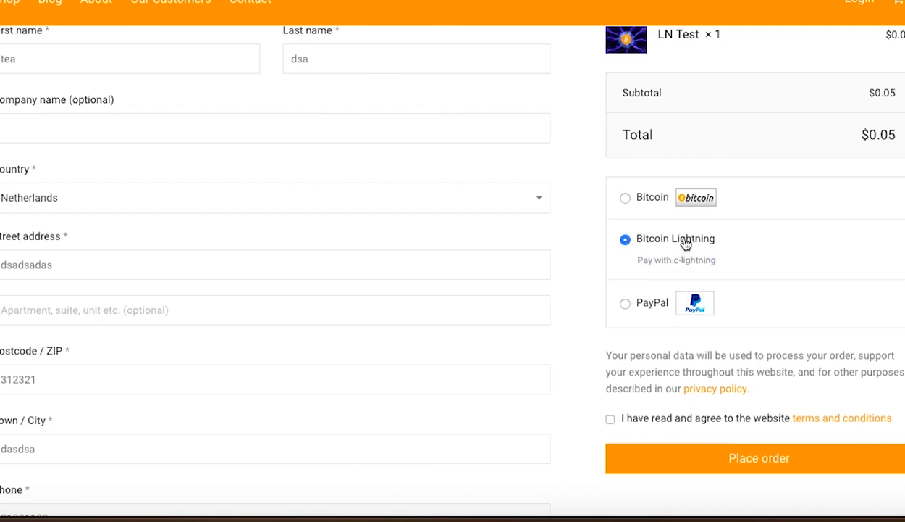
{"action": "left_click", "coordinate": [610, 419]}
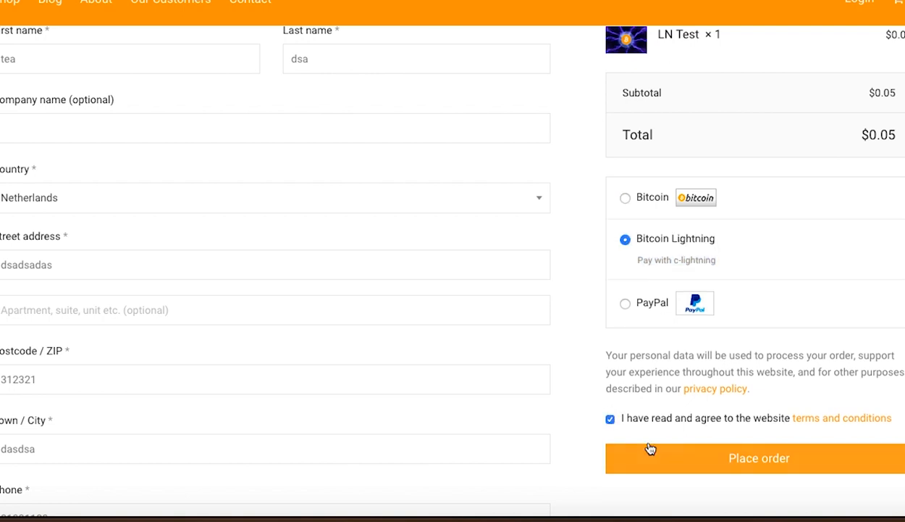
{"action": "left_click", "coordinate": [758, 457]}
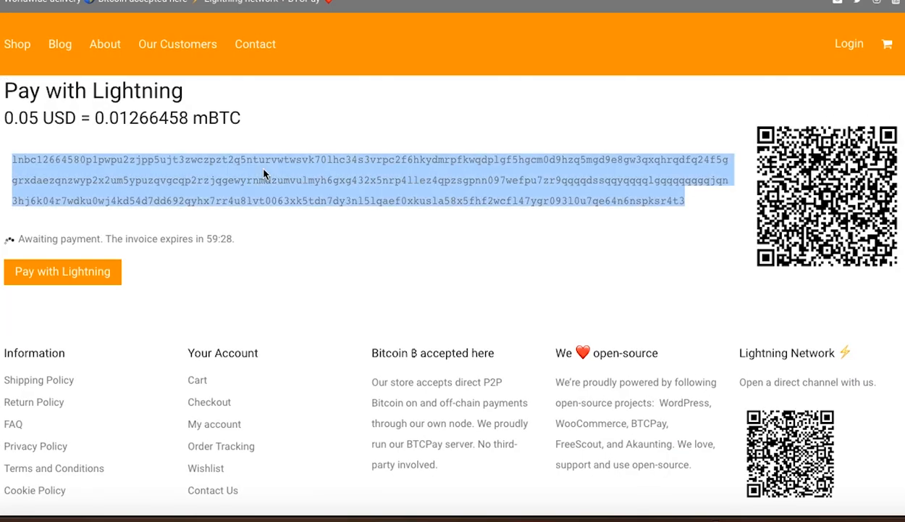
- Pay the 1,266 sats Lightning invoice from the wallet popup and dismiss it
{"action": "left_click", "coordinate": [554, 295]}
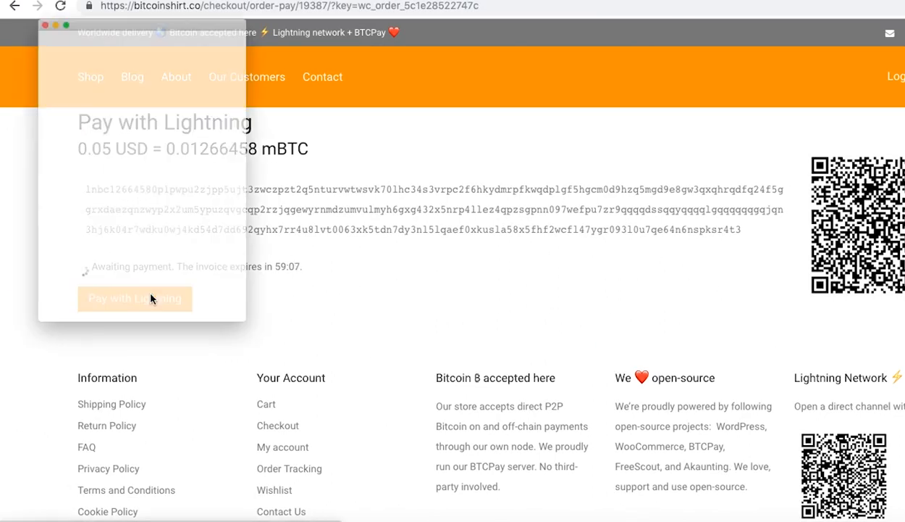
{"action": "left_click", "coordinate": [134, 298]}
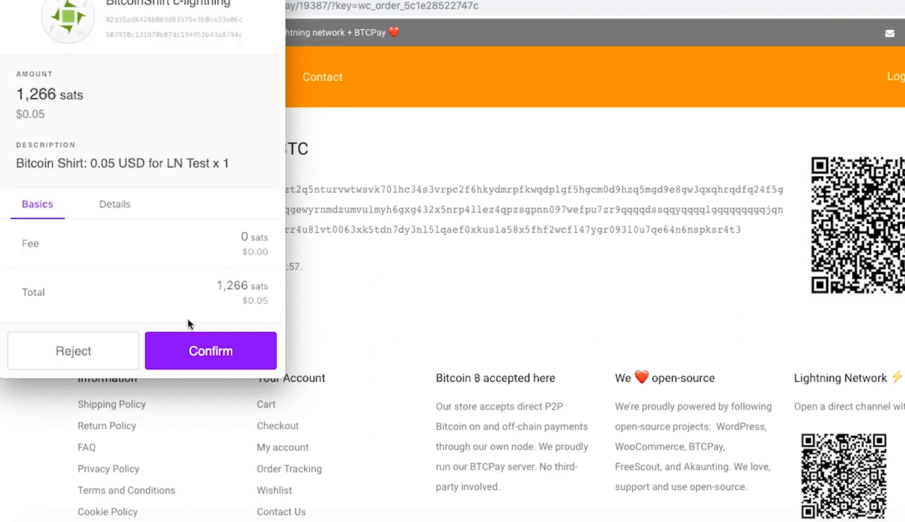
{"action": "left_click", "coordinate": [211, 351]}
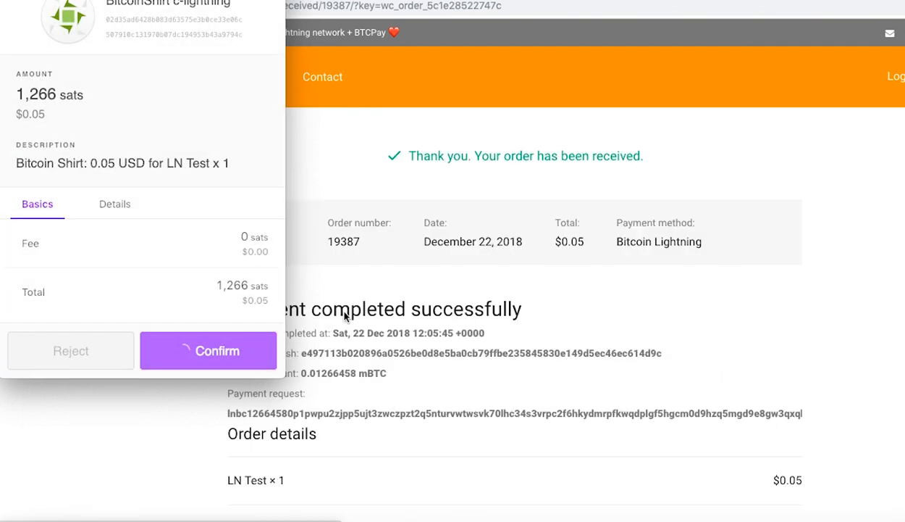
{"action": "left_click", "coordinate": [208, 350]}
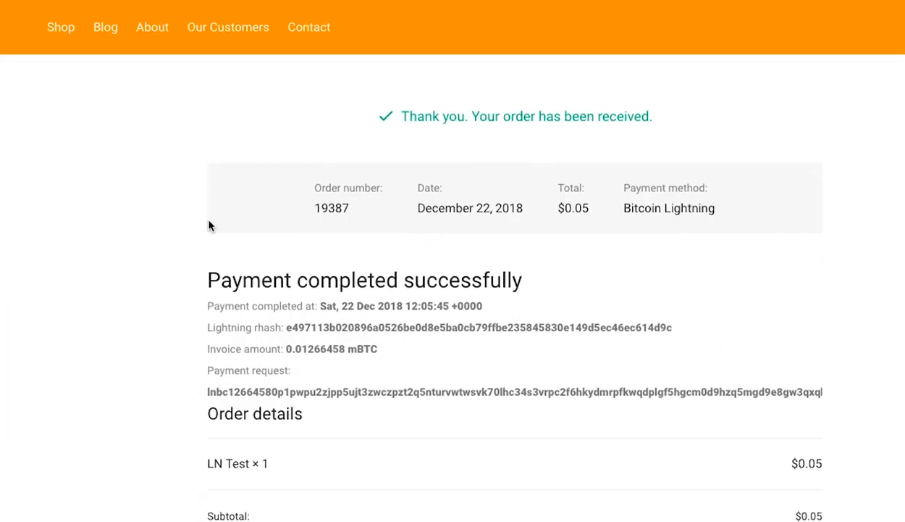
{"action": "mouse_move", "coordinate": [587, 233]}
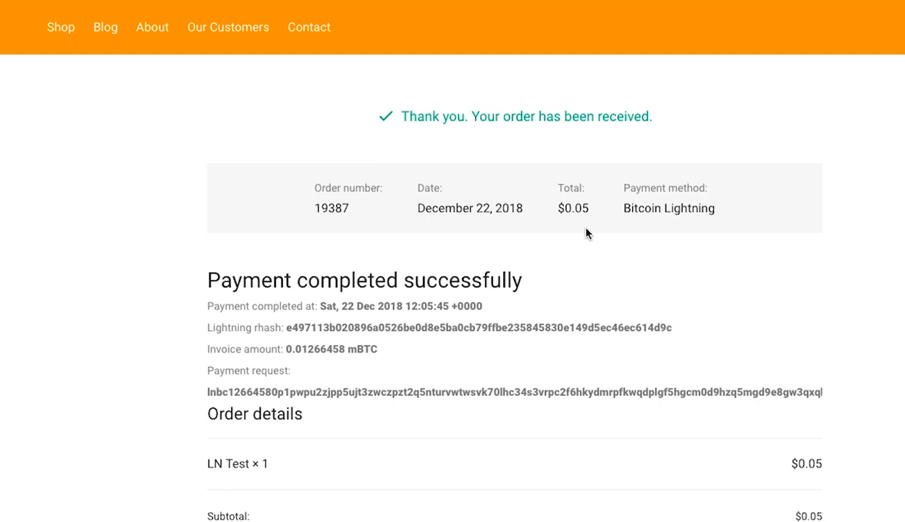
- Switch back to the BTCPay Server settings tab after reviewing order 19387
{"action": "left_click", "coordinate": [470, 24]}
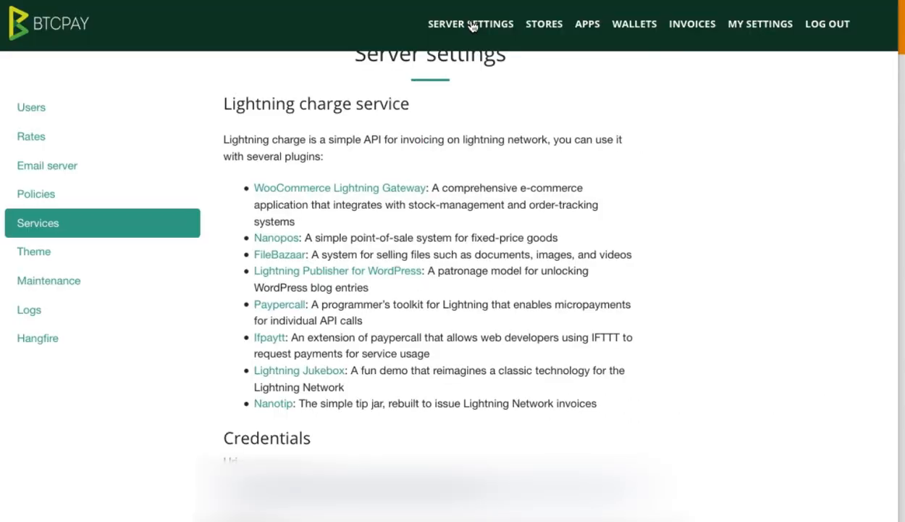
{"action": "mouse_move", "coordinate": [333, 75]}
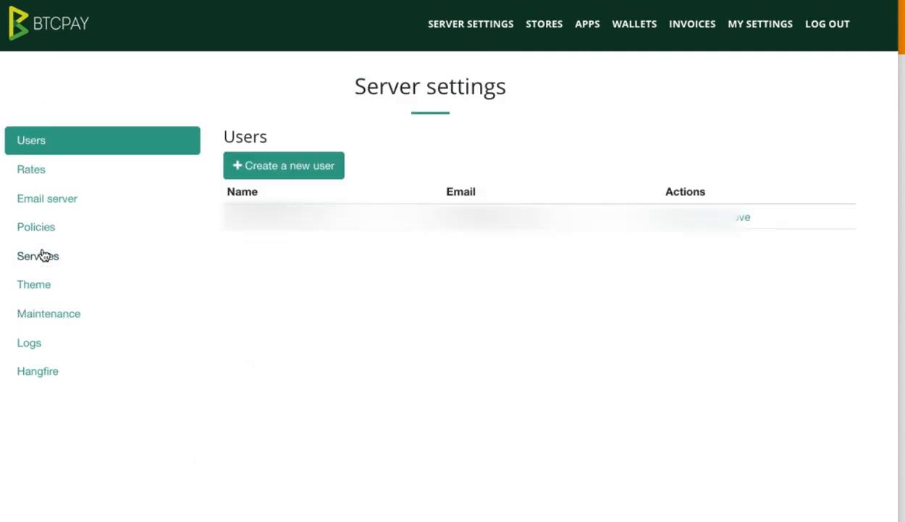
- Open the Spark server's details under Services and follow its browser connection link
{"action": "left_click", "coordinate": [37, 255]}
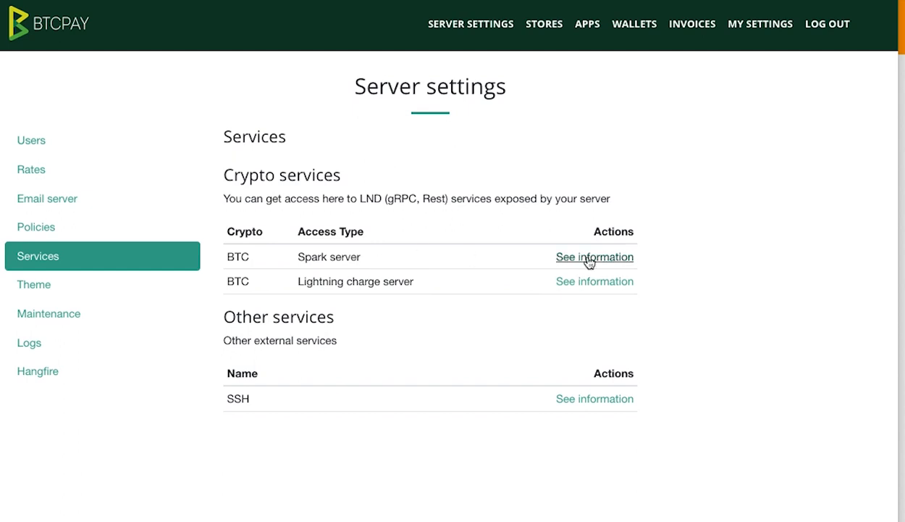
{"action": "left_click", "coordinate": [595, 256]}
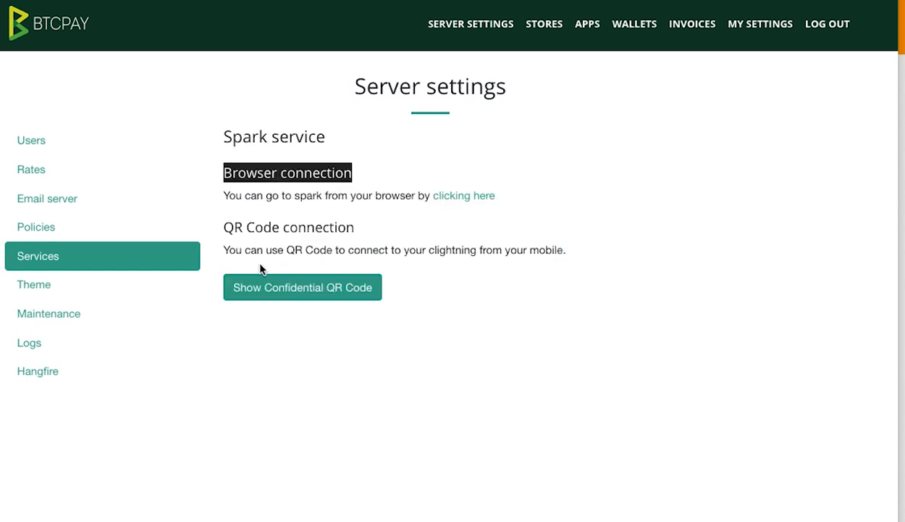
{"action": "mouse_move", "coordinate": [439, 223]}
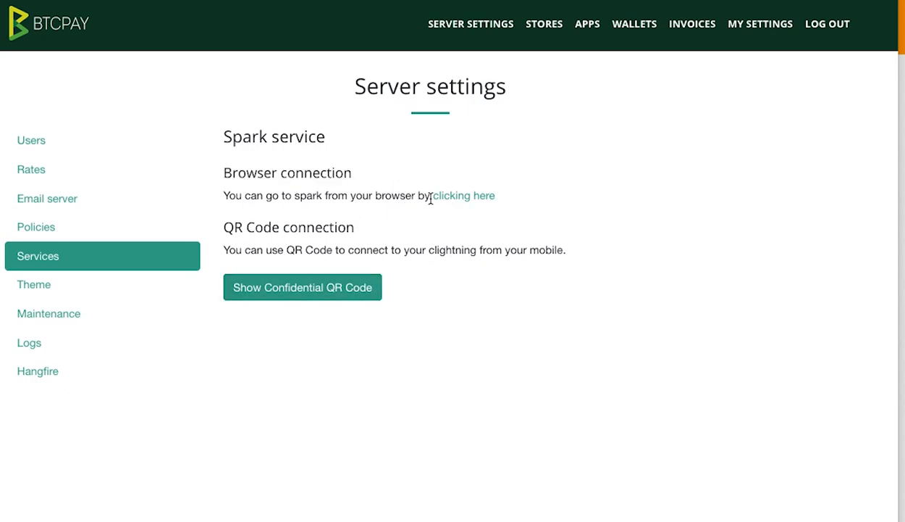
{"action": "left_click", "coordinate": [463, 196]}
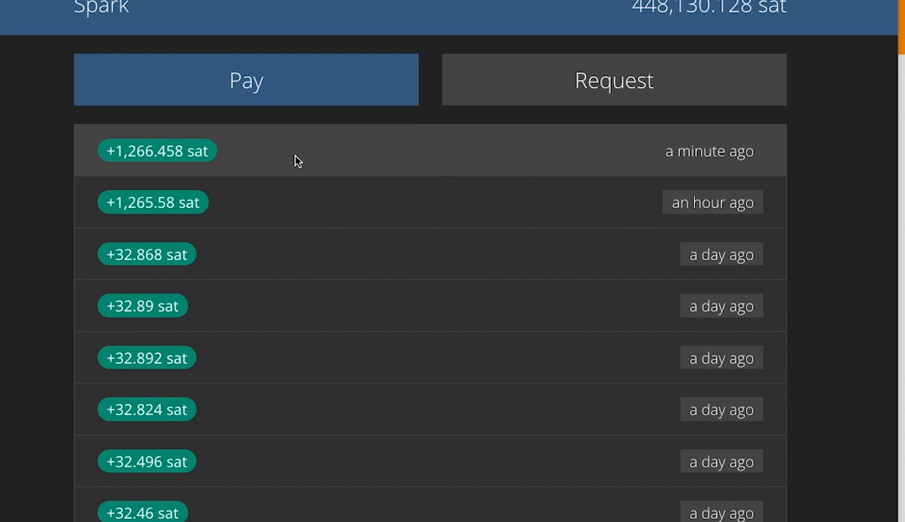
{"action": "mouse_move", "coordinate": [238, 162]}
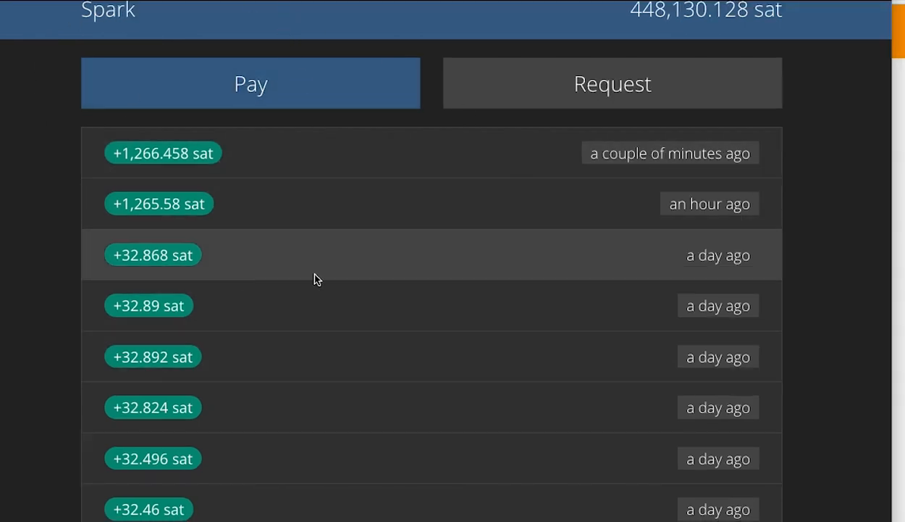
{"action": "mouse_move", "coordinate": [274, 138]}
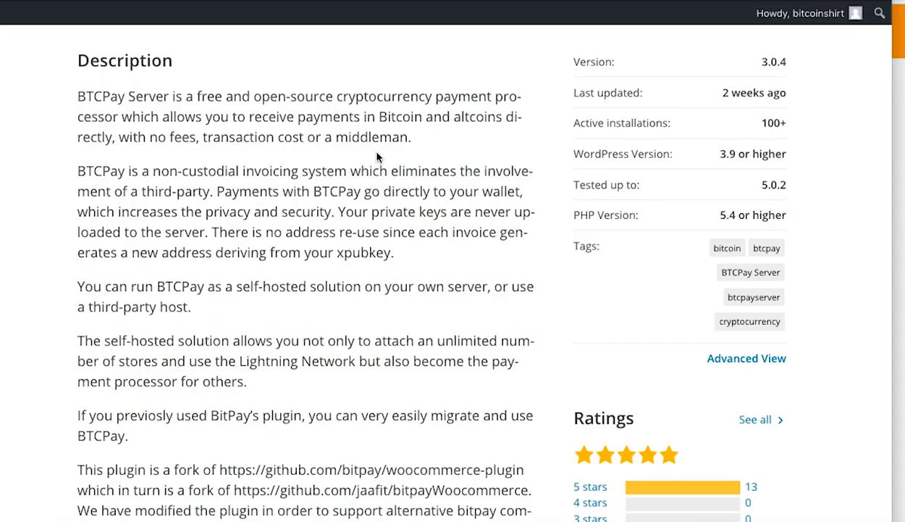
{"action": "scroll", "scroll_direction": "up", "scroll_amount": 3}
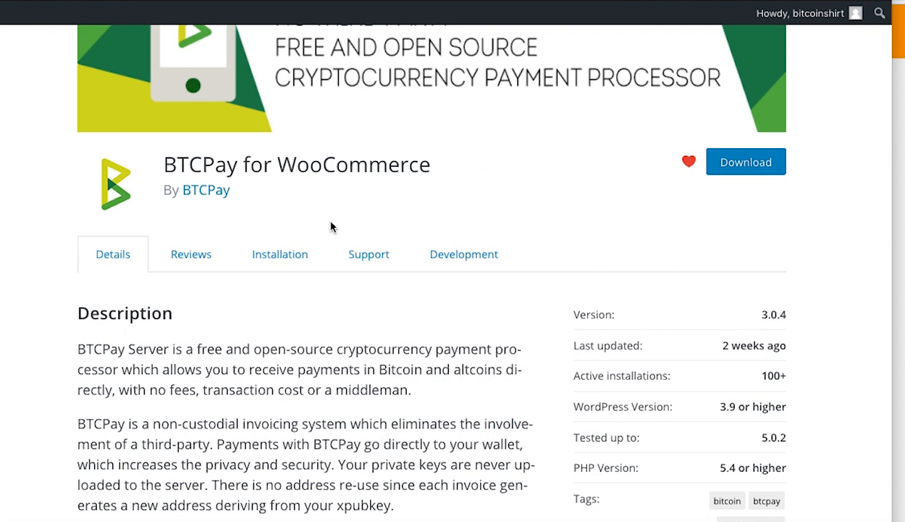
{"action": "scroll", "scroll_direction": "down", "scroll_amount": 3}
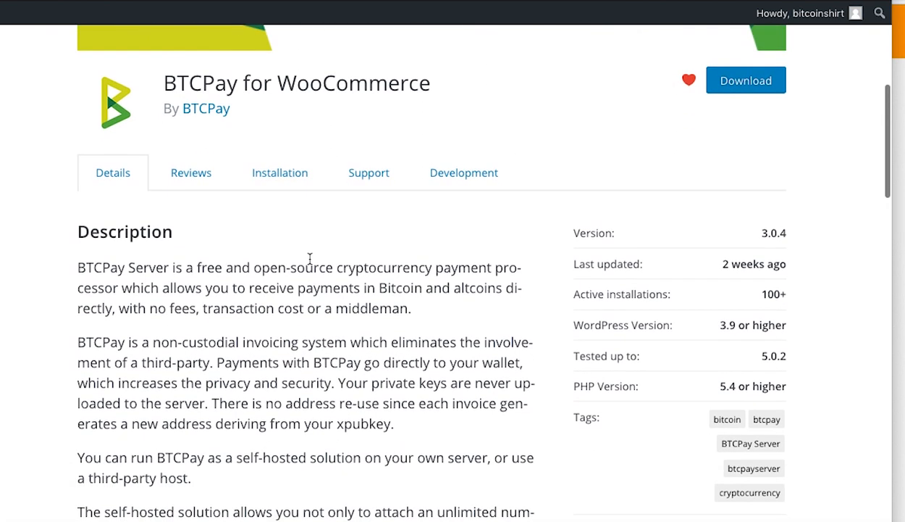